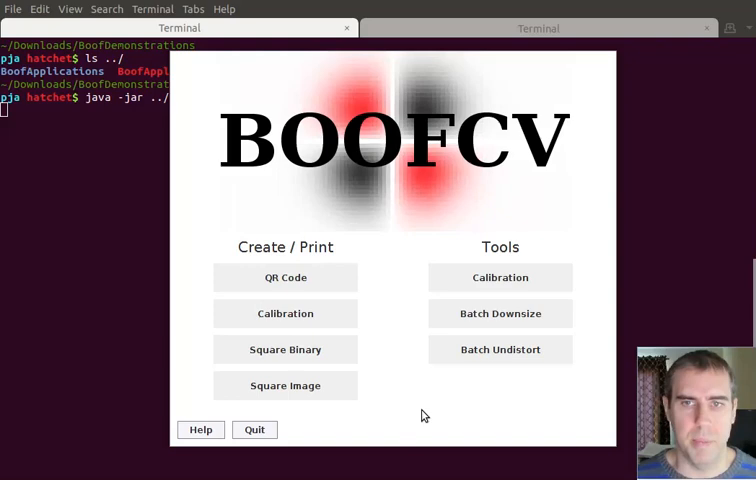
pyautogui.moveTo(330, 298)
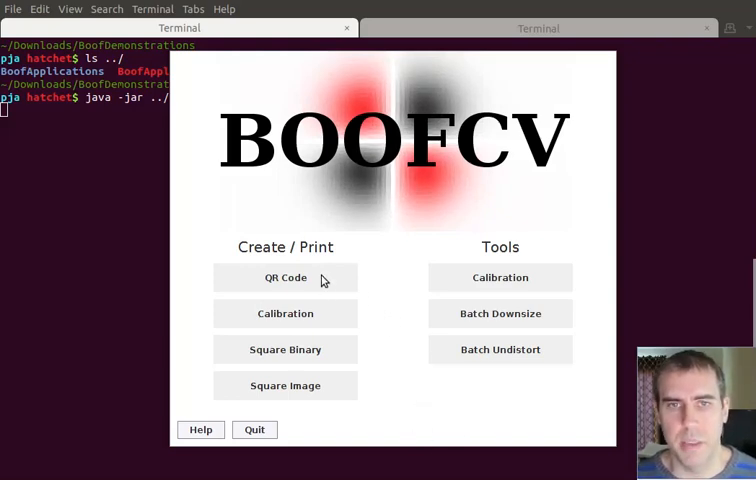
# Launch the QR Code Document Creator from the Create / Print section.
pyautogui.click(284, 276)
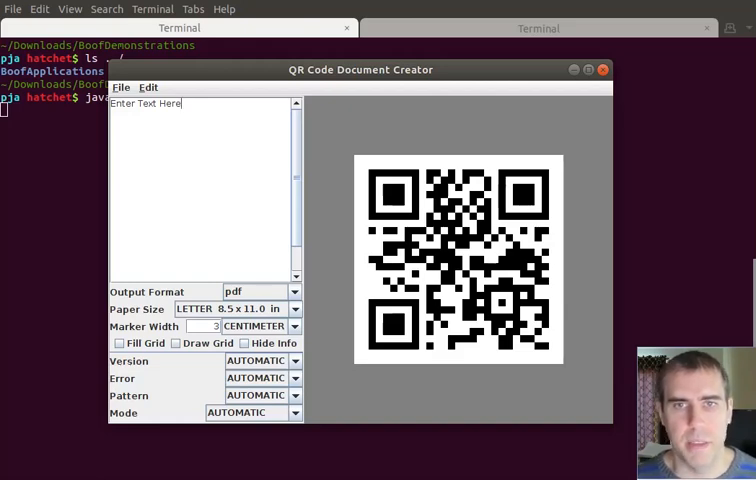
# Run java -jar demonstrations.jar in the terminal to bring up the BoofCV start window.
pyautogui.click(604, 68)
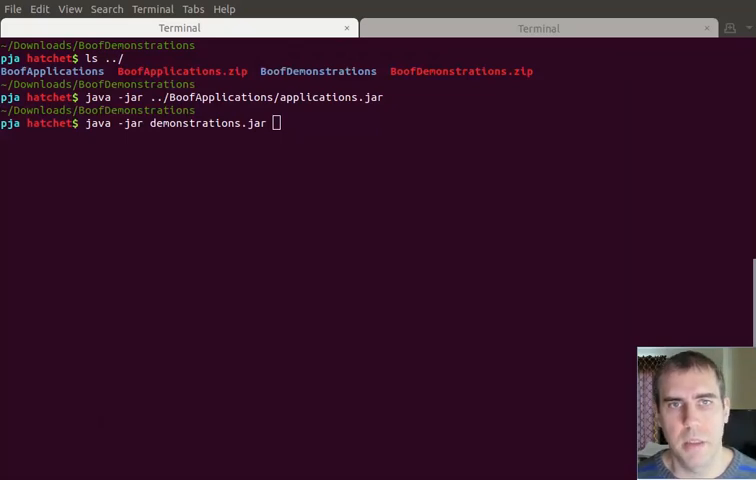
pyautogui.press('Return')
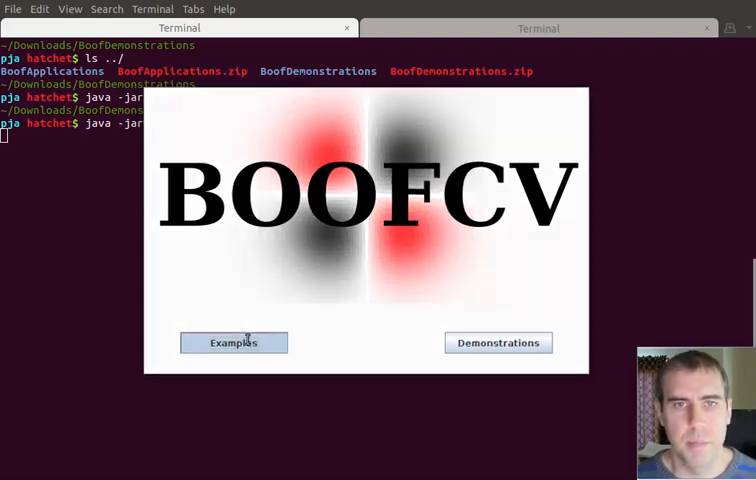
# Run ExampleBundleAdjustment from the sfm category of the Examples launcher.
pyautogui.click(232, 342)
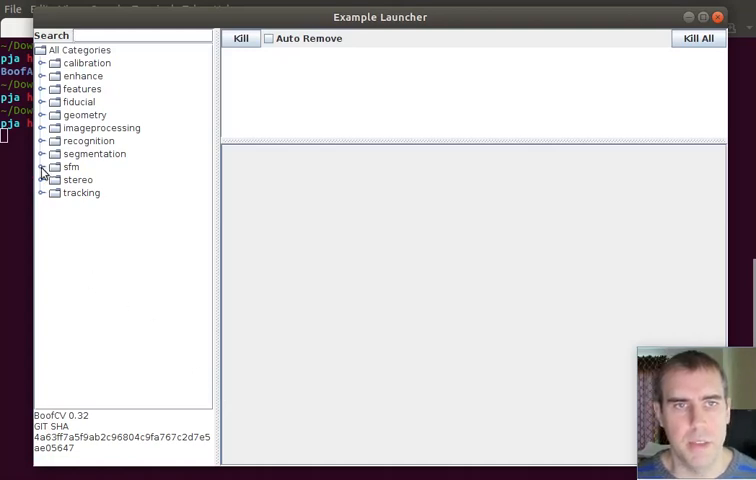
pyautogui.click(42, 168)
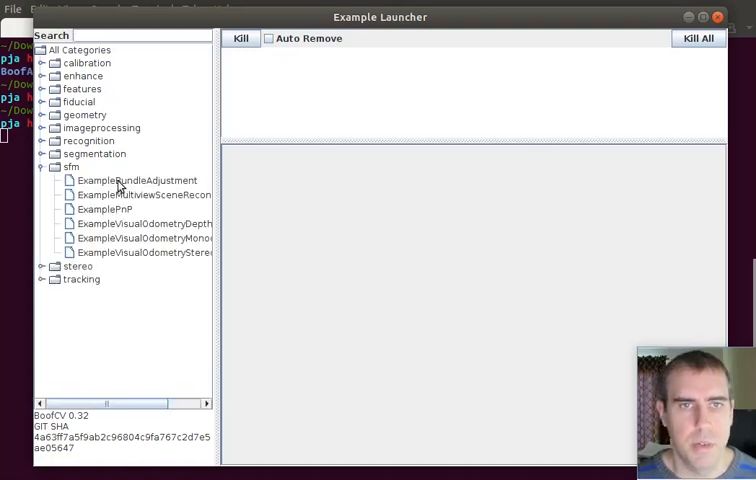
pyautogui.click(140, 180)
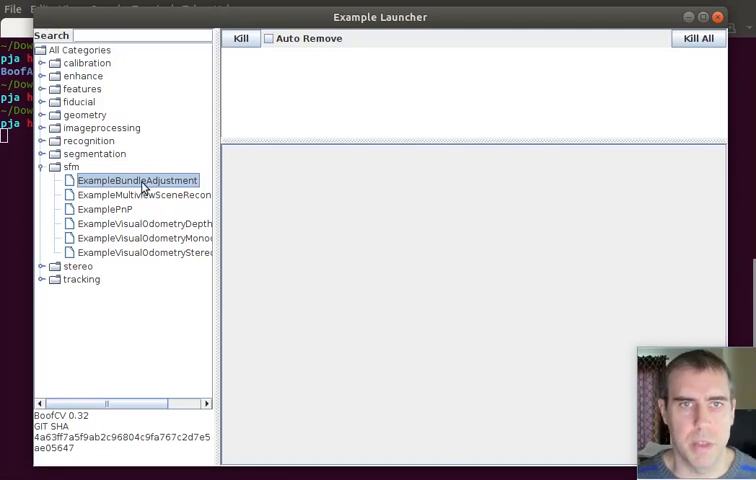
pyautogui.doubleClick(136, 180)
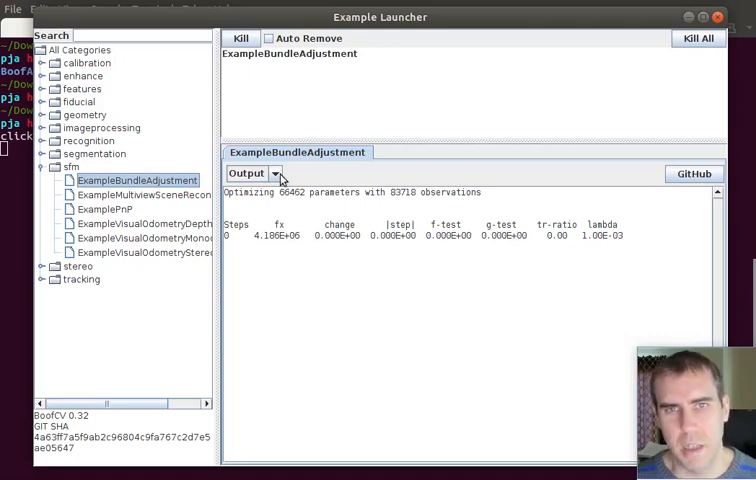
pyautogui.moveTo(278, 180)
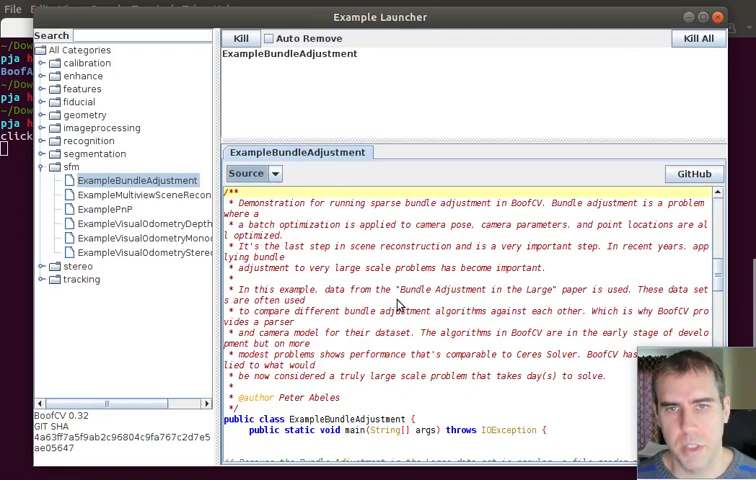
# Scroll through the example's source and view it on GitHub.
pyautogui.scroll(-3)
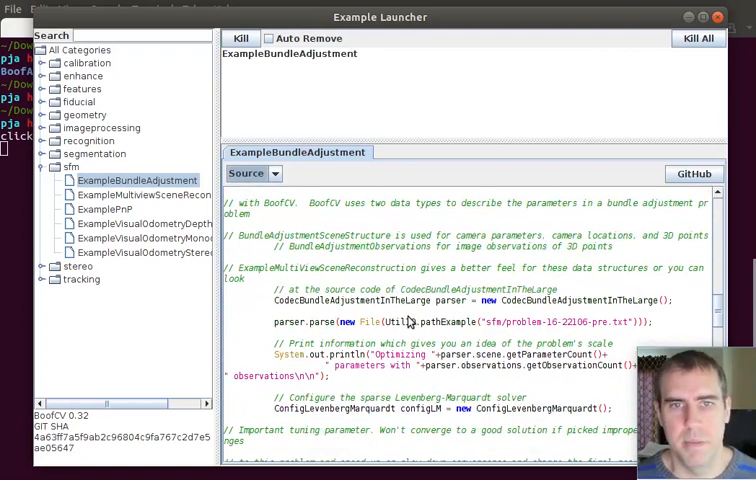
pyautogui.scroll(-3)
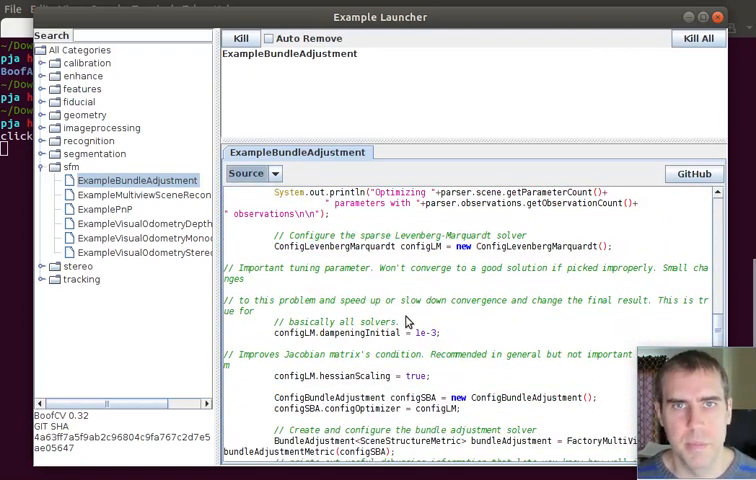
pyautogui.moveTo(694, 172)
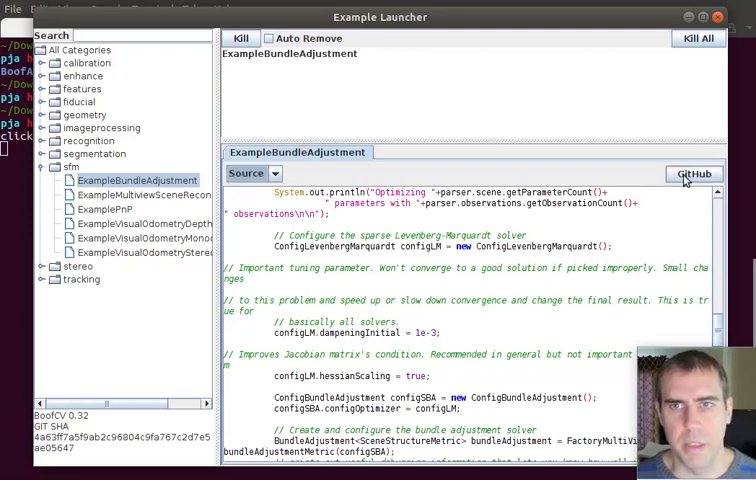
pyautogui.click(694, 172)
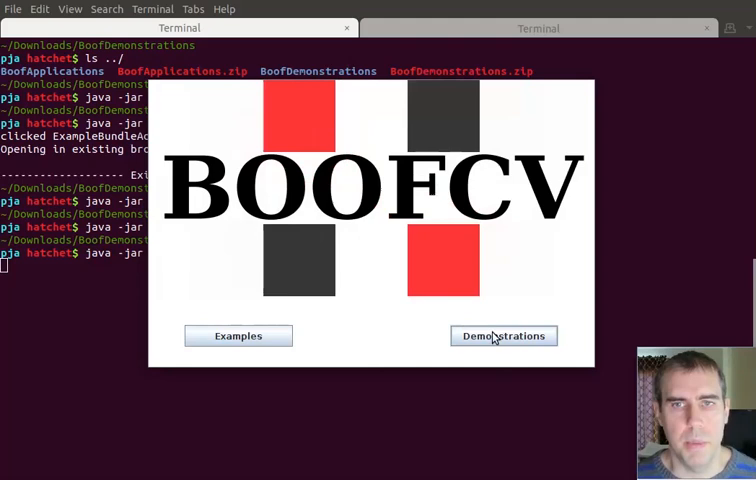
# Launch DemoThreeViewStereoApp from the SFM 3D demonstrations category.
pyautogui.click(504, 336)
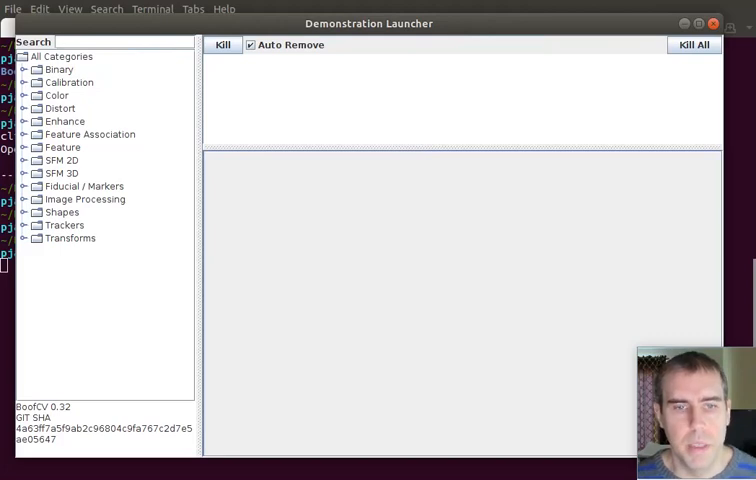
pyautogui.moveTo(72, 268)
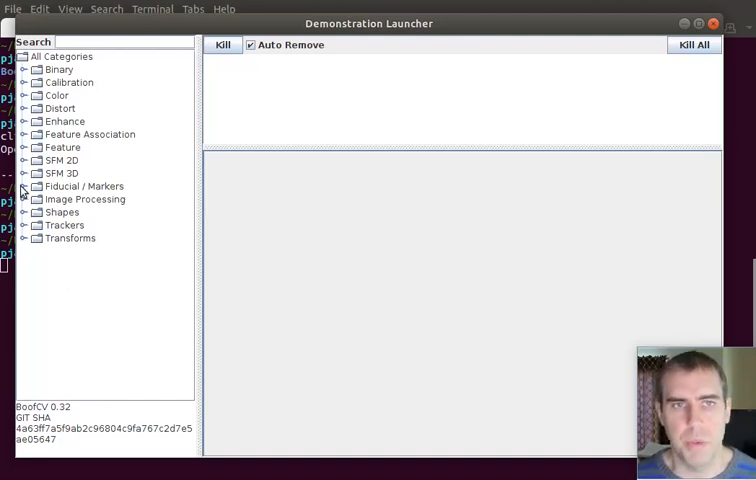
pyautogui.click(22, 172)
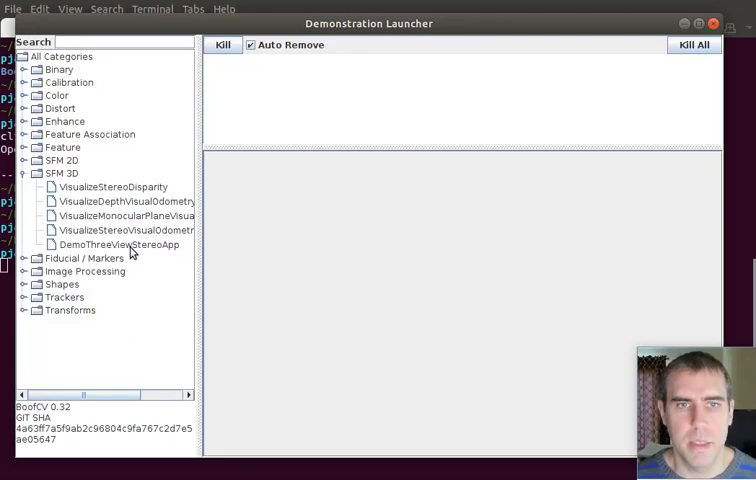
pyautogui.doubleClick(116, 244)
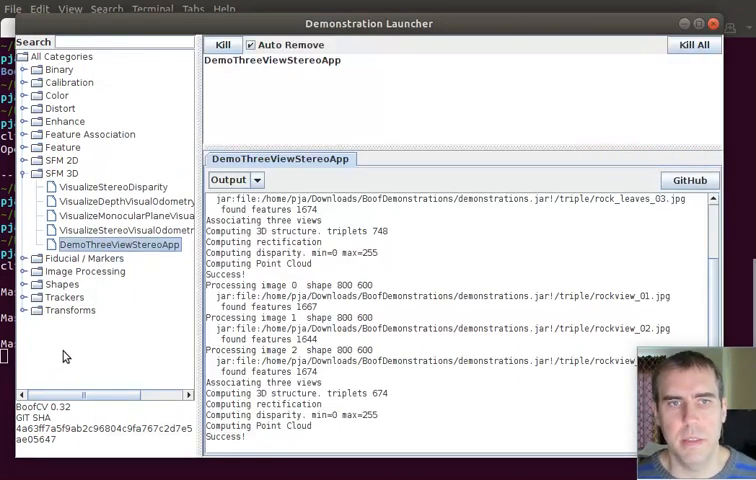
pyautogui.moveTo(172, 256)
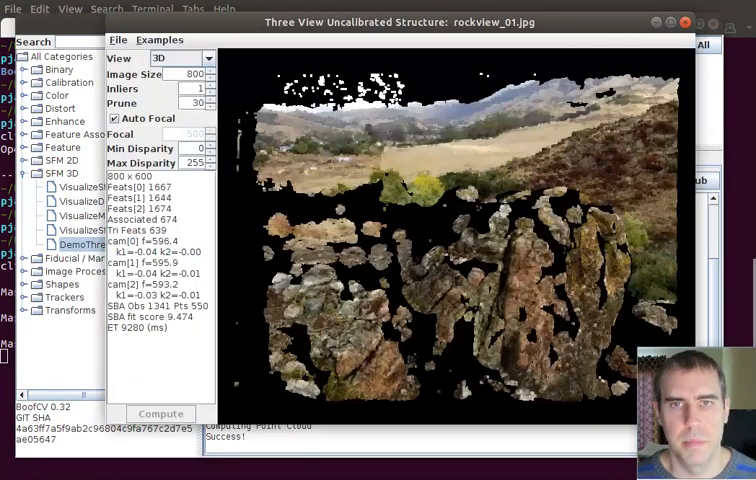
pyautogui.moveTo(422, 356)
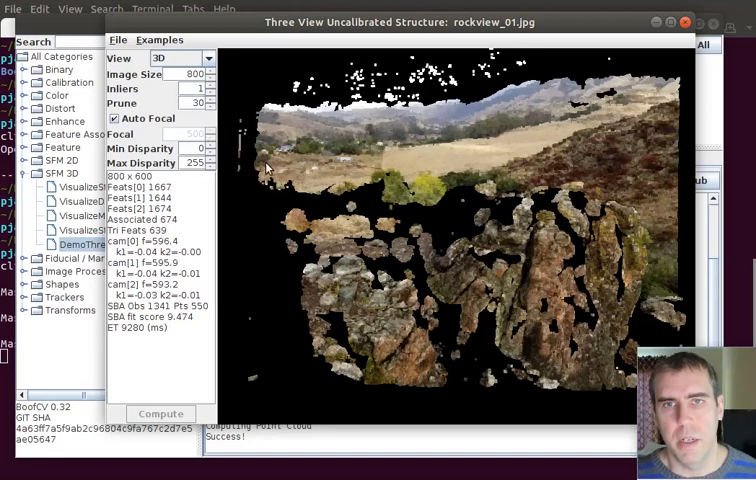
pyautogui.moveTo(328, 220)
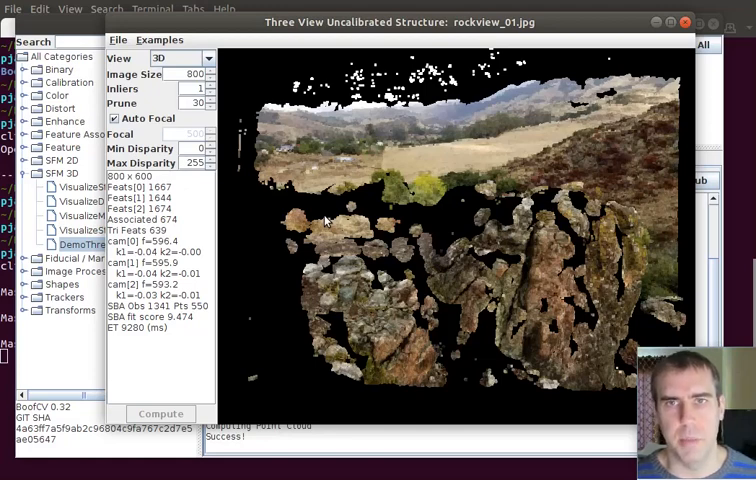
pyautogui.moveTo(320, 268)
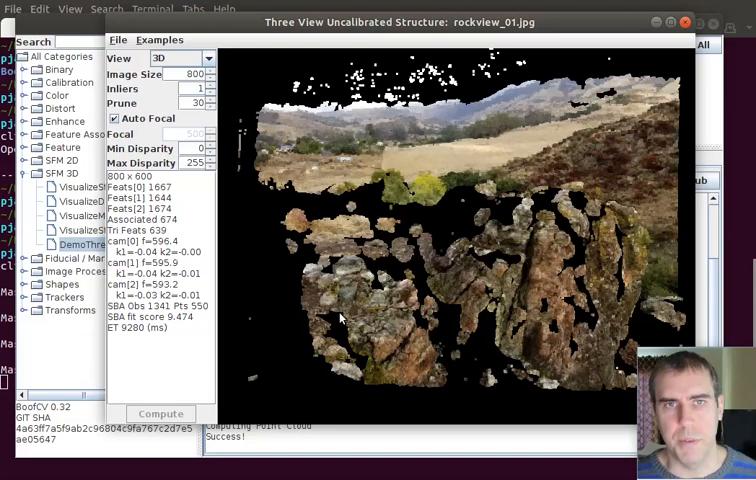
# Switch the stereo demo's View mode to Matches across the three rockview images.
pyautogui.click(180, 58)
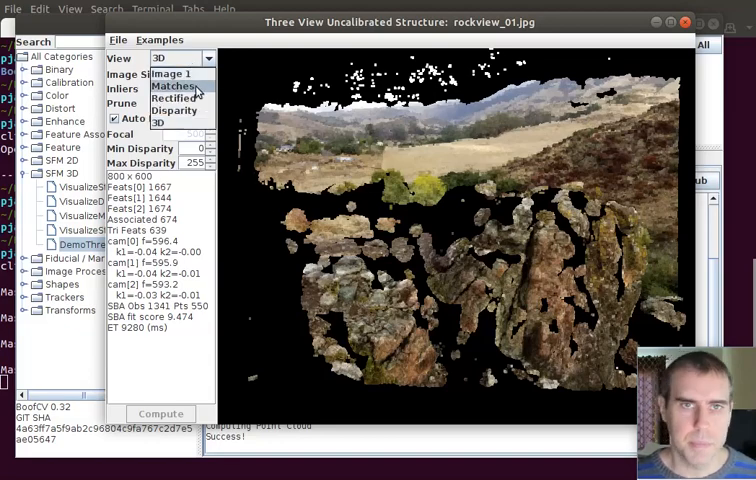
pyautogui.click(178, 84)
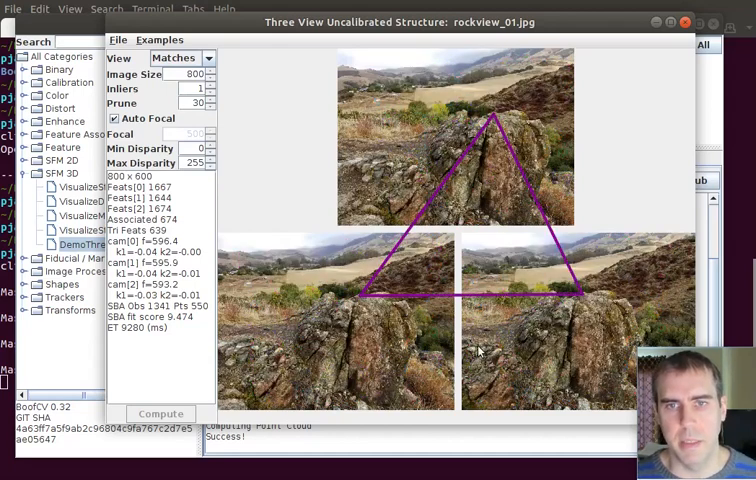
pyautogui.moveTo(512, 308)
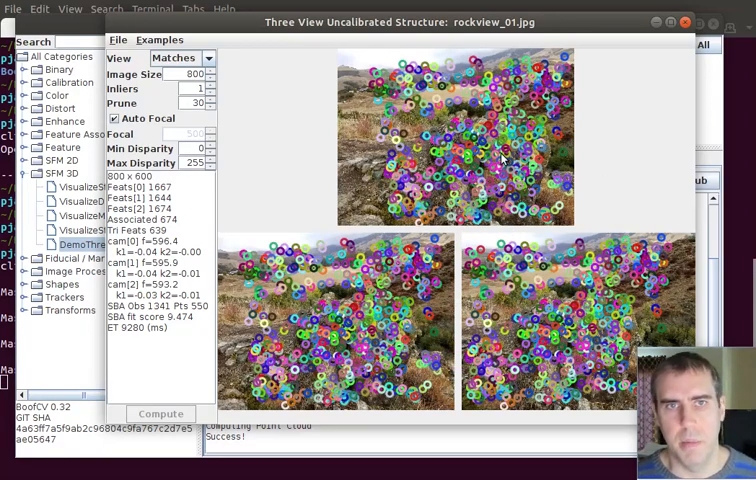
# Switch the View mode to Rectified to show the aligned rockview image pair.
pyautogui.click(180, 56)
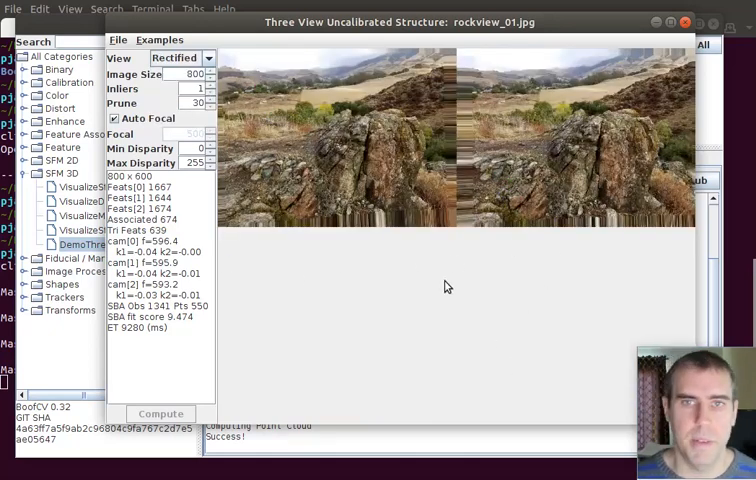
pyautogui.moveTo(452, 328)
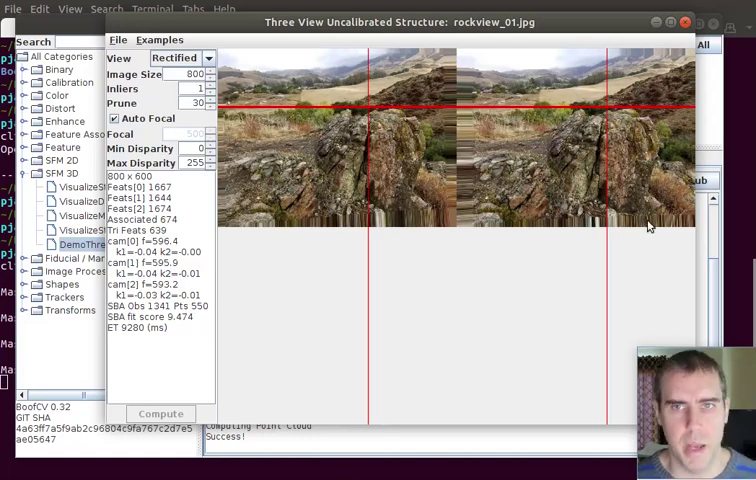
pyautogui.moveTo(476, 328)
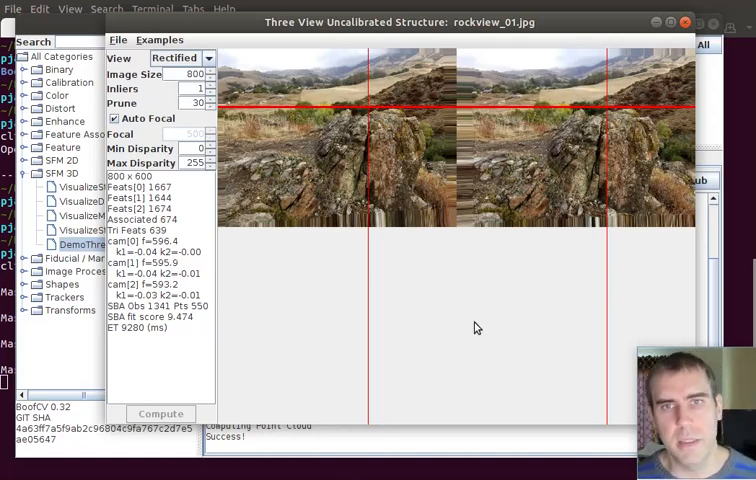
pyautogui.moveTo(420, 336)
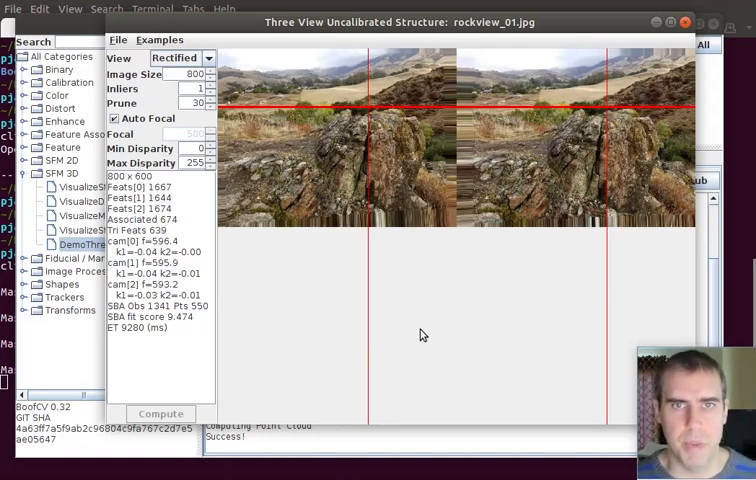
pyautogui.moveTo(488, 332)
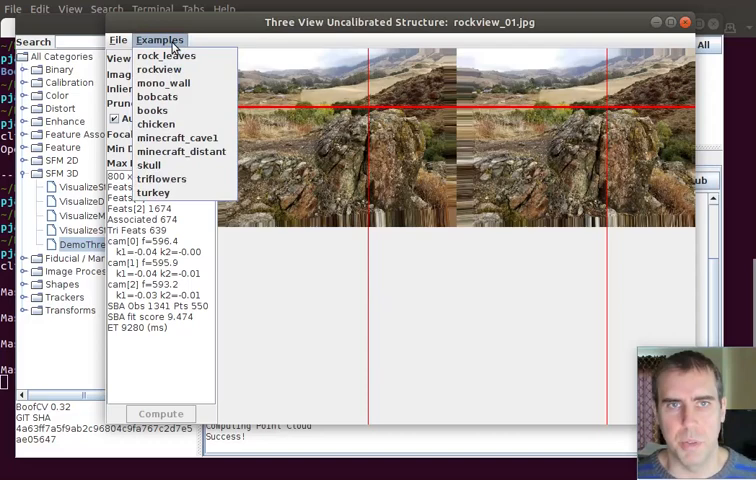
# Load the bobcats example triple and rotate its reconstructed 3D point cloud.
pyautogui.click(156, 96)
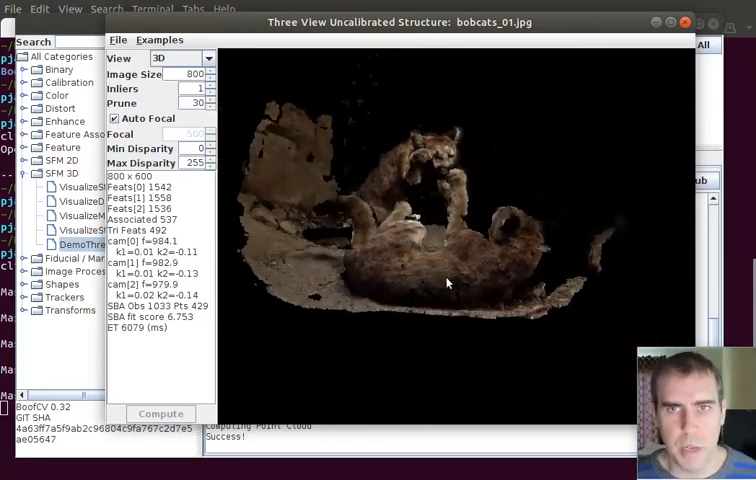
pyautogui.moveTo(448, 284); pyautogui.dragTo(434, 228)
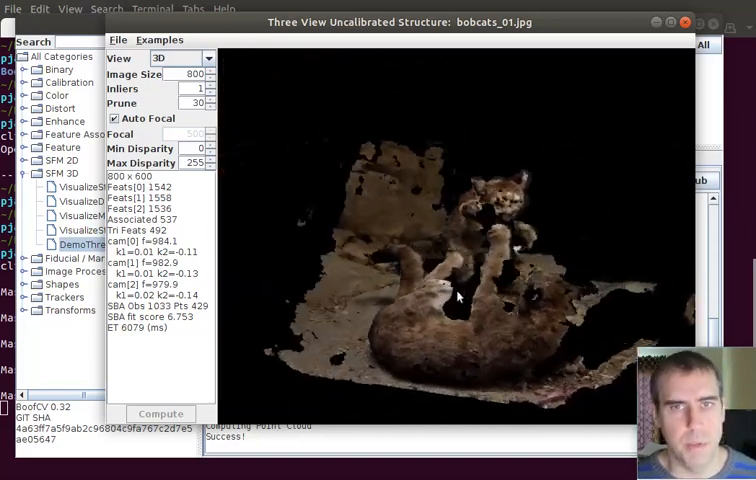
pyautogui.moveTo(450, 290); pyautogui.dragTo(360, 300)
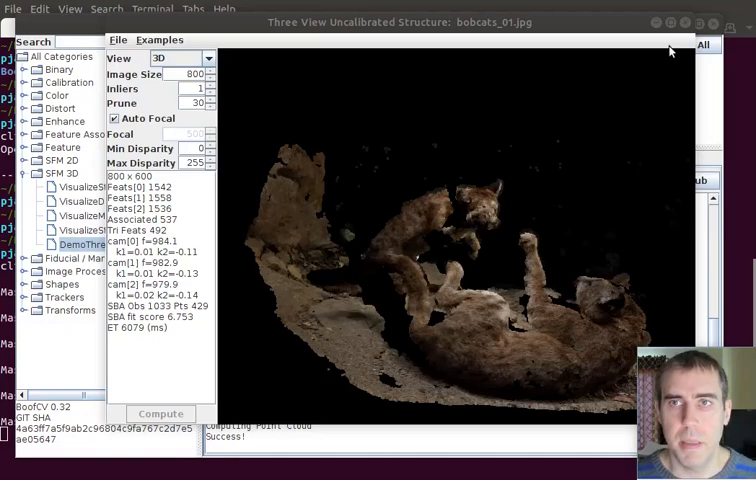
pyautogui.moveTo(684, 24)
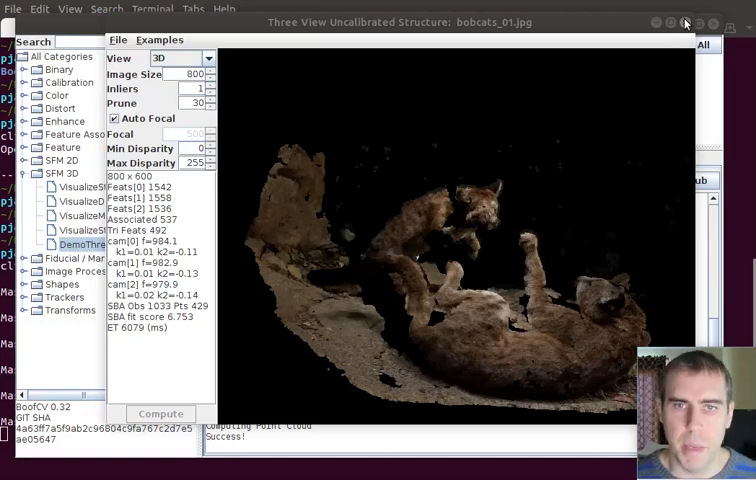
pyautogui.moveTo(664, 52)
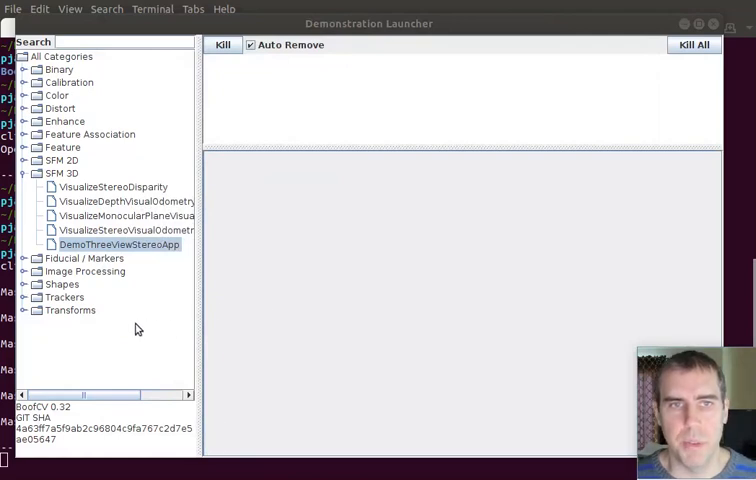
pyautogui.moveTo(104, 244)
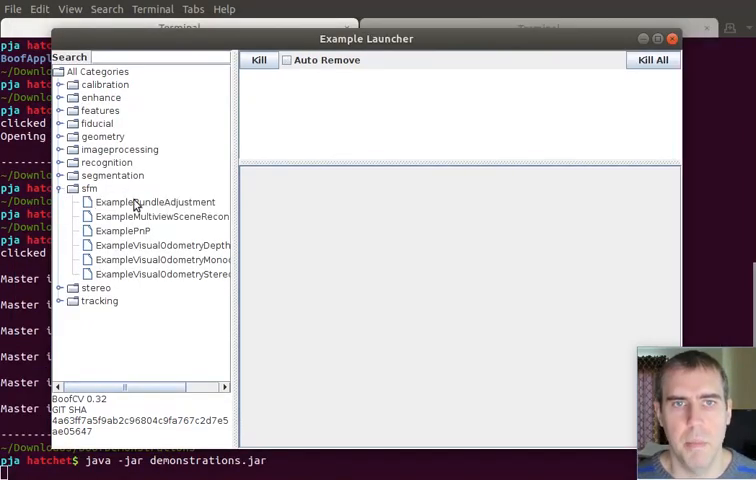
# Run ExampleBundleAdjustment again from the sfm category and watch its optimization log.
pyautogui.doubleClick(156, 202)
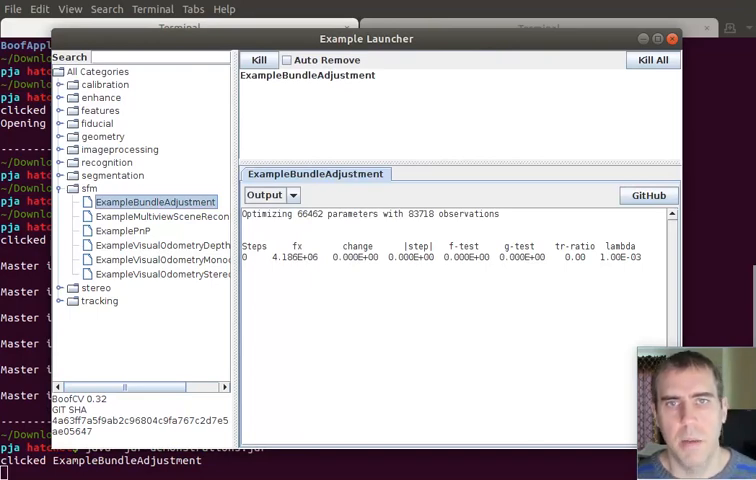
pyautogui.moveTo(324, 424)
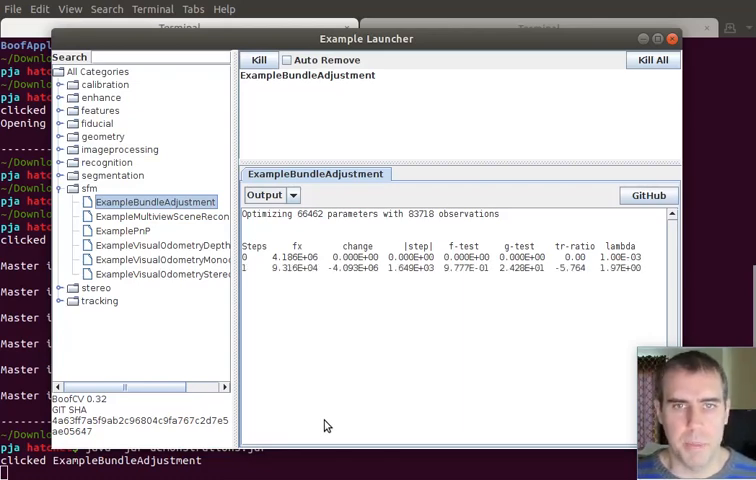
pyautogui.moveTo(376, 252)
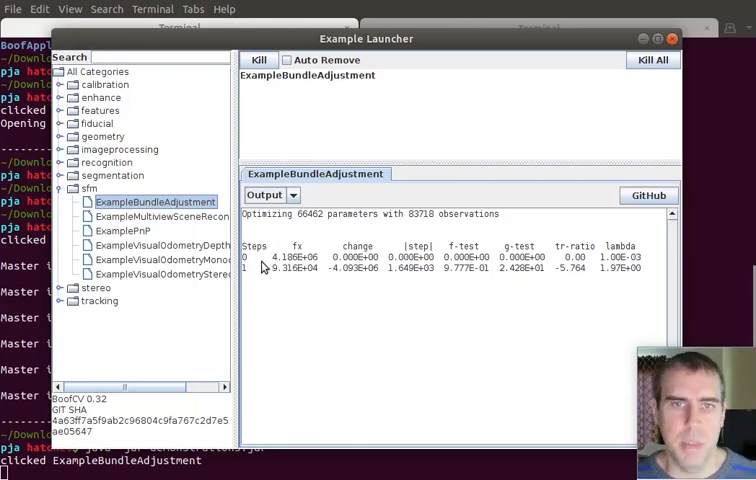
pyautogui.moveTo(284, 284)
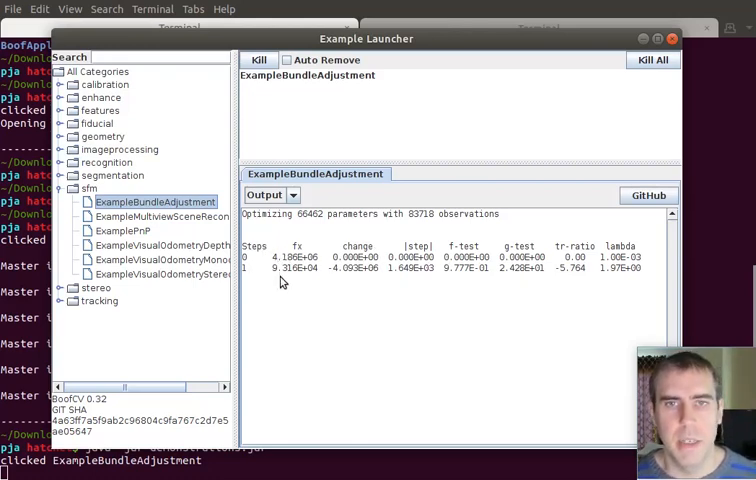
pyautogui.moveTo(300, 252)
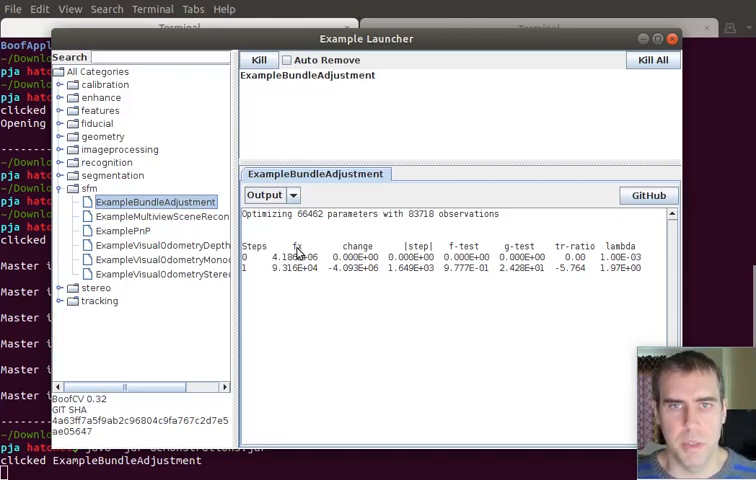
pyautogui.moveTo(368, 302)
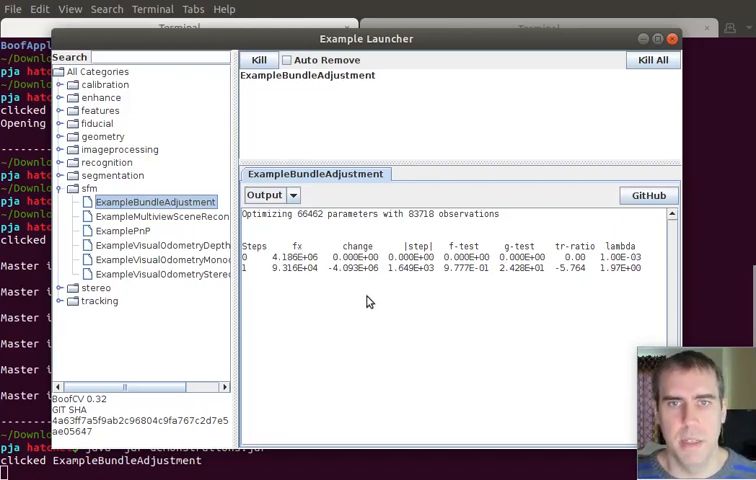
pyautogui.moveTo(320, 260)
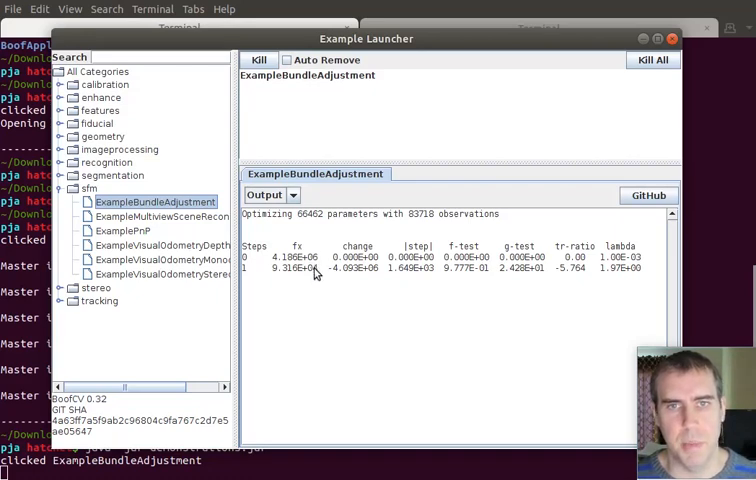
pyautogui.moveTo(424, 310)
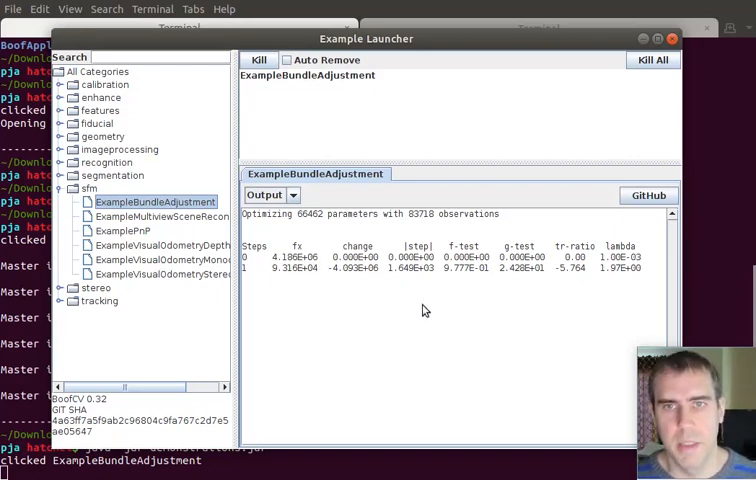
pyautogui.moveTo(560, 300)
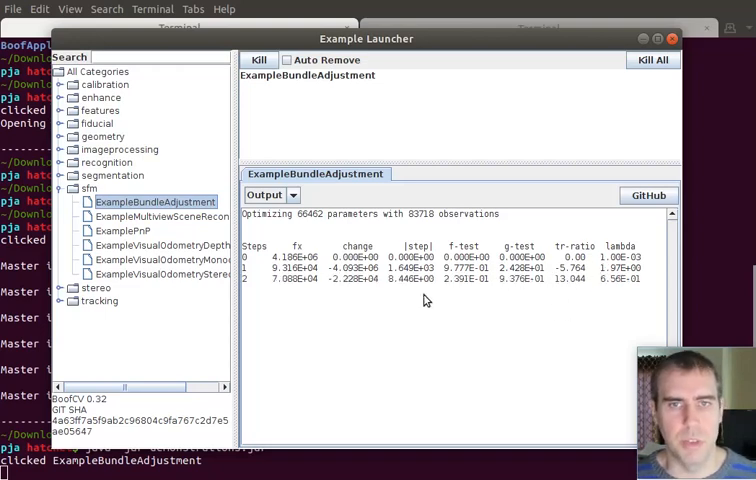
pyautogui.moveTo(382, 412)
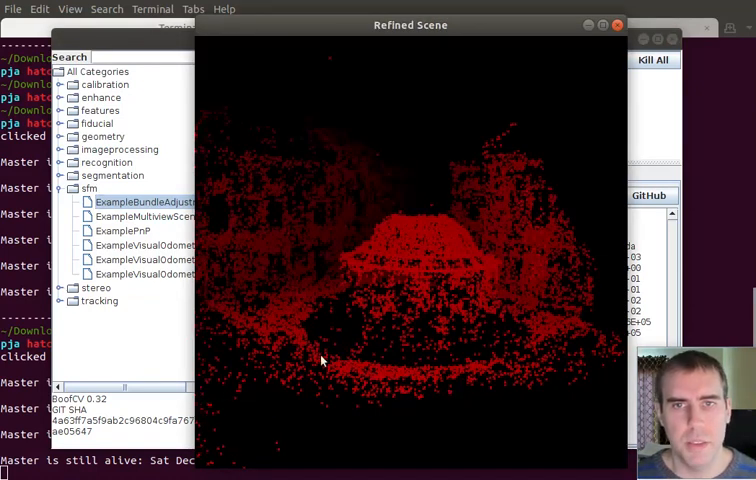
pyautogui.moveTo(322, 328)
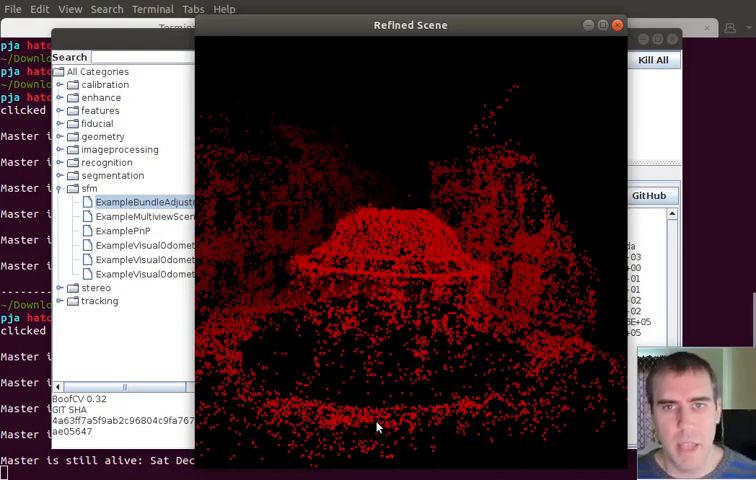
pyautogui.moveTo(268, 464)
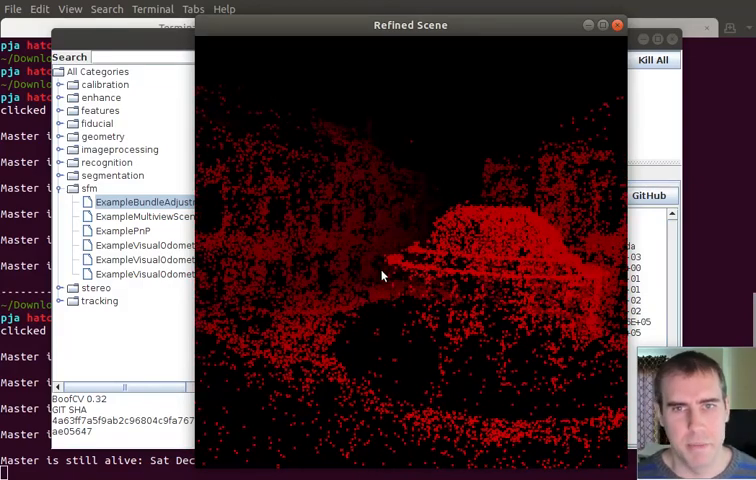
pyautogui.moveTo(386, 404)
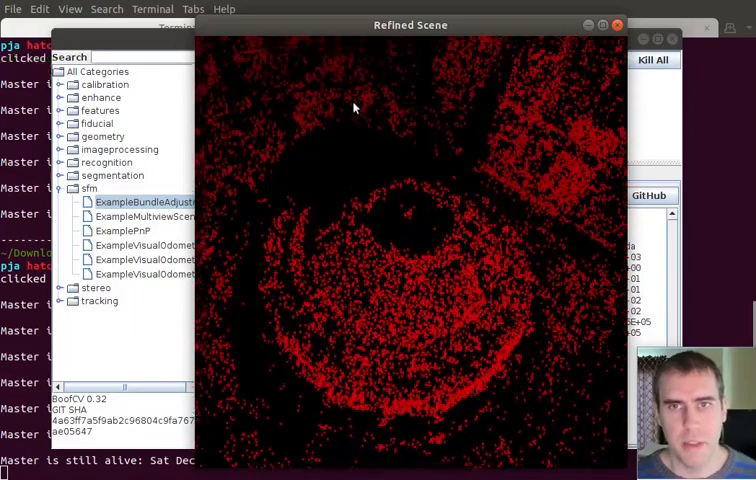
# Rotate the refined scene point cloud to a top-down view of the circular building layout.
pyautogui.moveTo(352, 108); pyautogui.dragTo(398, 382)
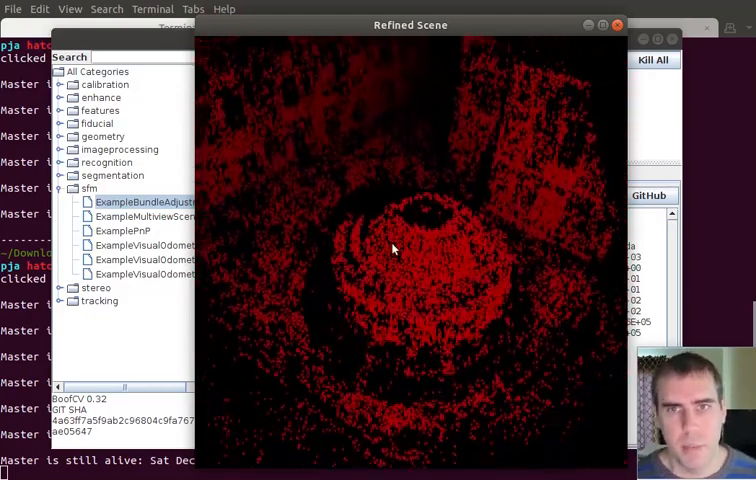
pyautogui.moveTo(394, 248); pyautogui.dragTo(396, 402)
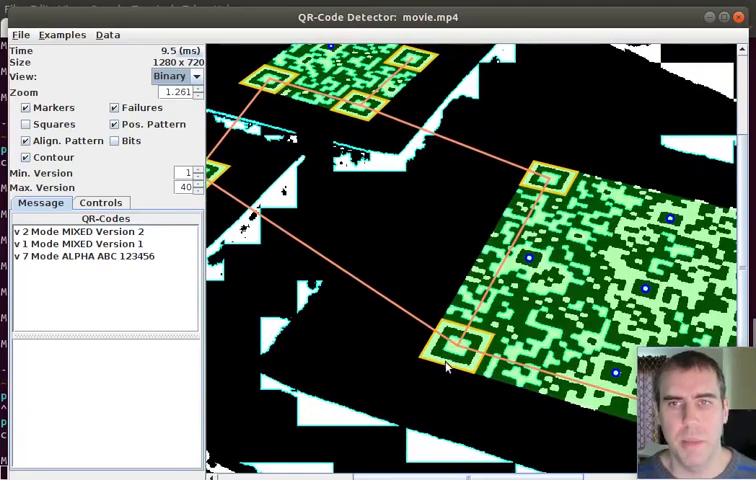
pyautogui.moveTo(384, 390)
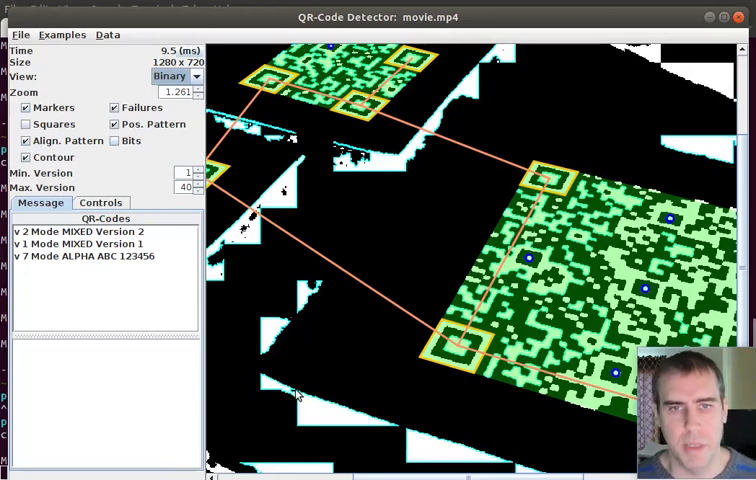
pyautogui.moveTo(268, 464)
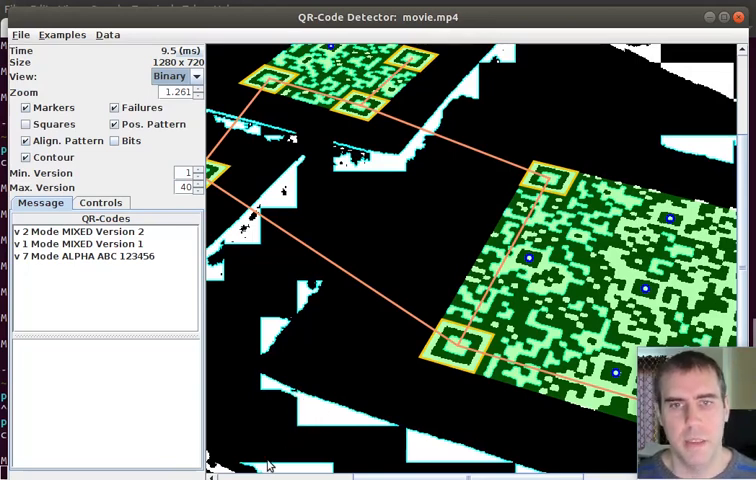
pyautogui.moveTo(352, 412)
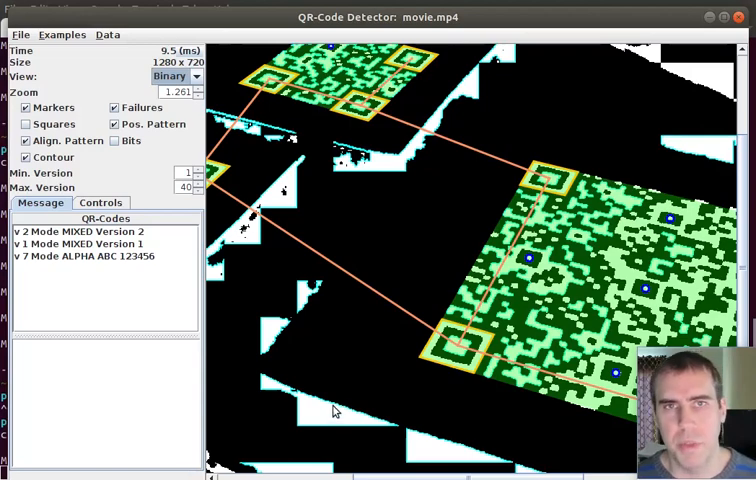
pyautogui.moveTo(386, 348)
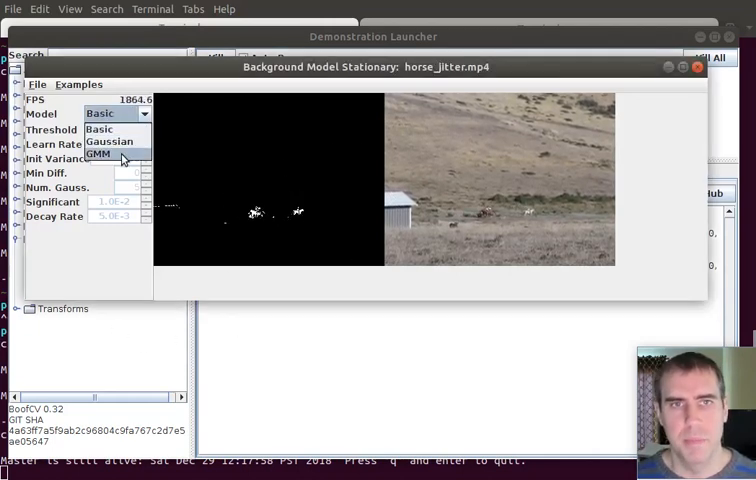
# Set the stationary background model's Model dropdown to GMM on horse_jitter.mp4.
pyautogui.click(98, 154)
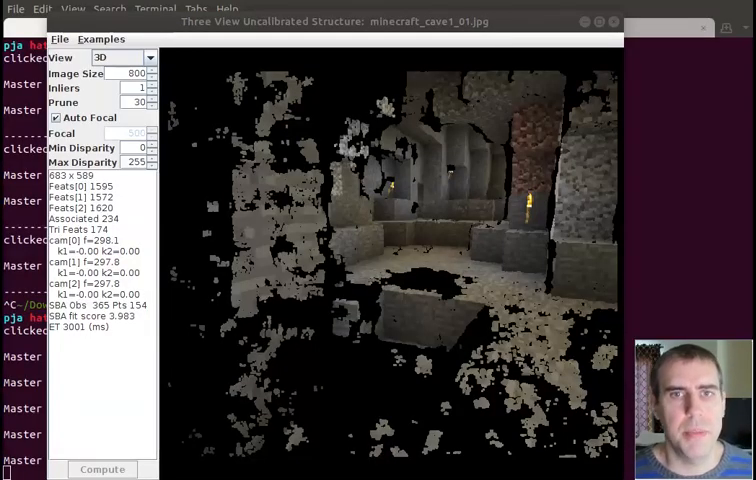
pyautogui.moveTo(344, 300)
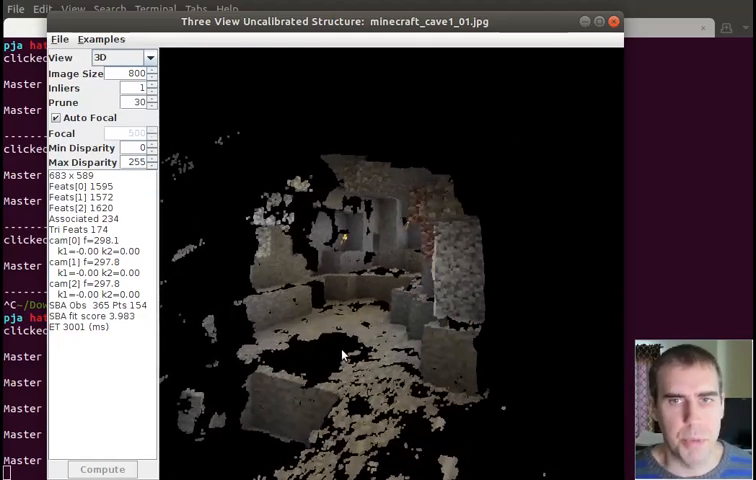
# Swing the minecraft_cave1 point cloud to a closer view of the torch-lit passages.
pyautogui.moveTo(344, 356); pyautogui.dragTo(246, 304)
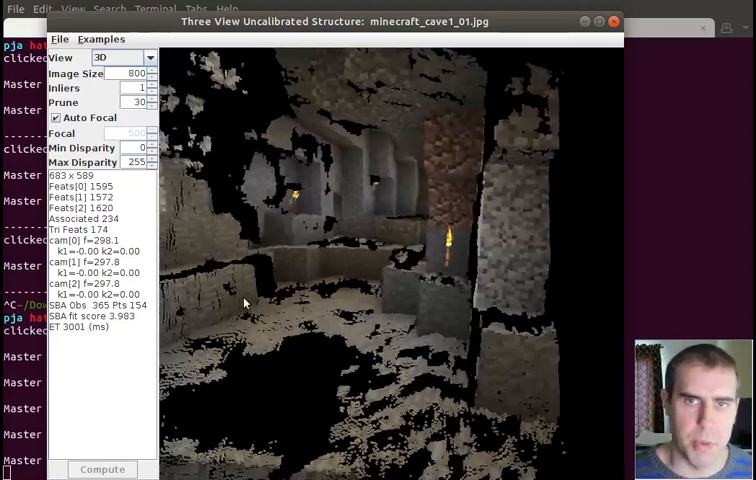